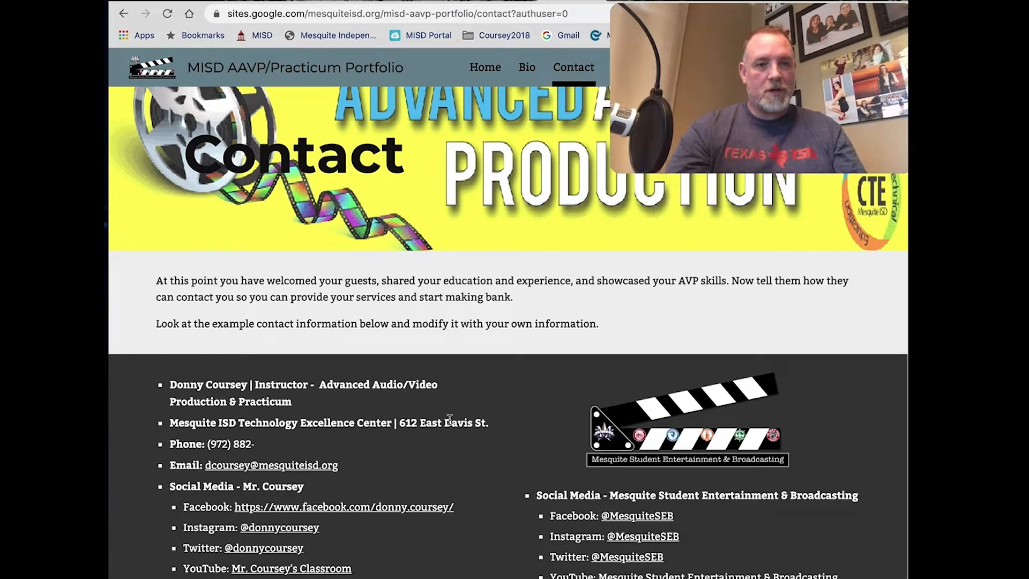
{"action": "mouse_move", "coordinate": [313, 450]}
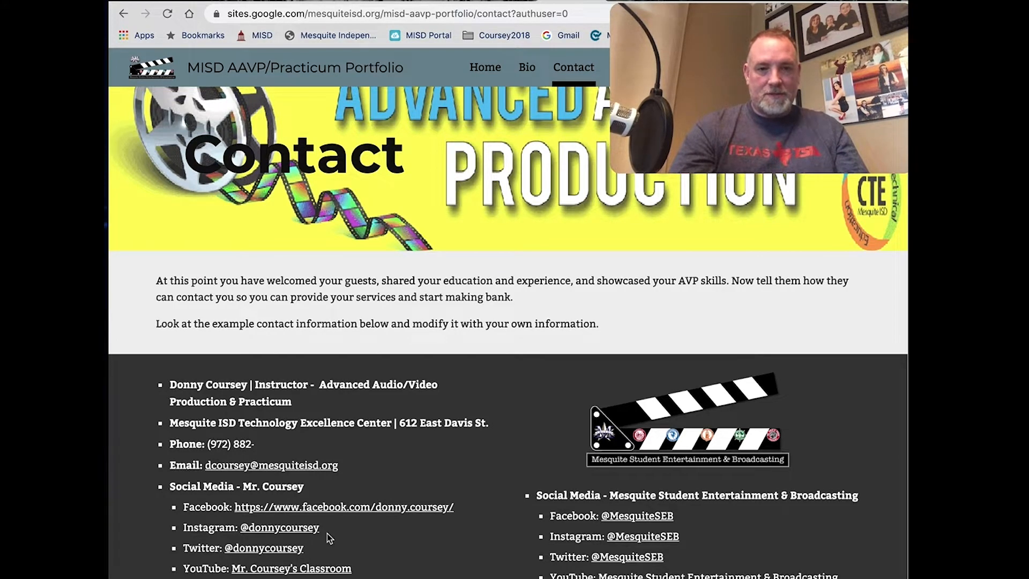
{"action": "mouse_move", "coordinate": [432, 552]}
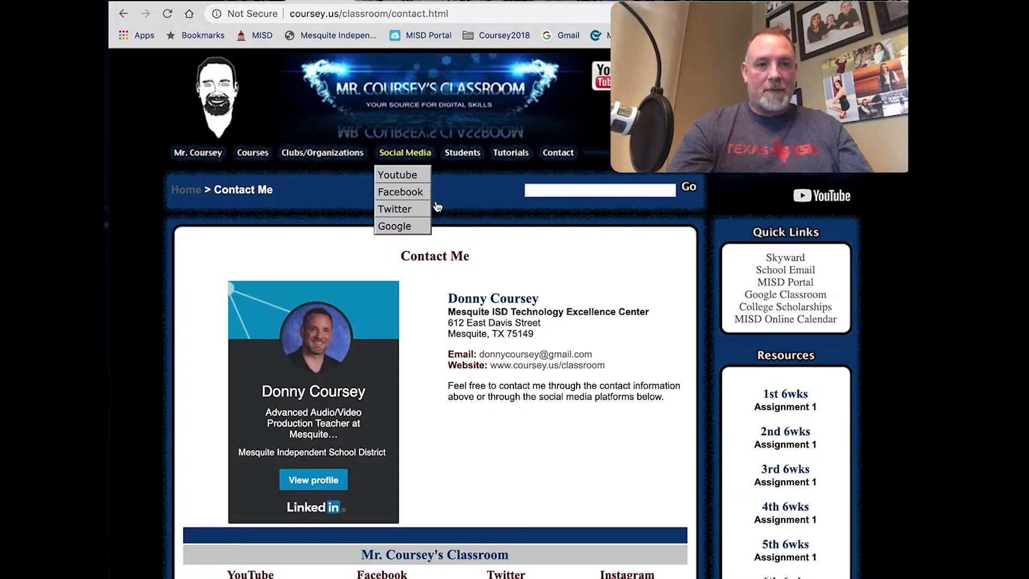
{"action": "scroll", "scroll_direction": "down", "scroll_amount": 3}
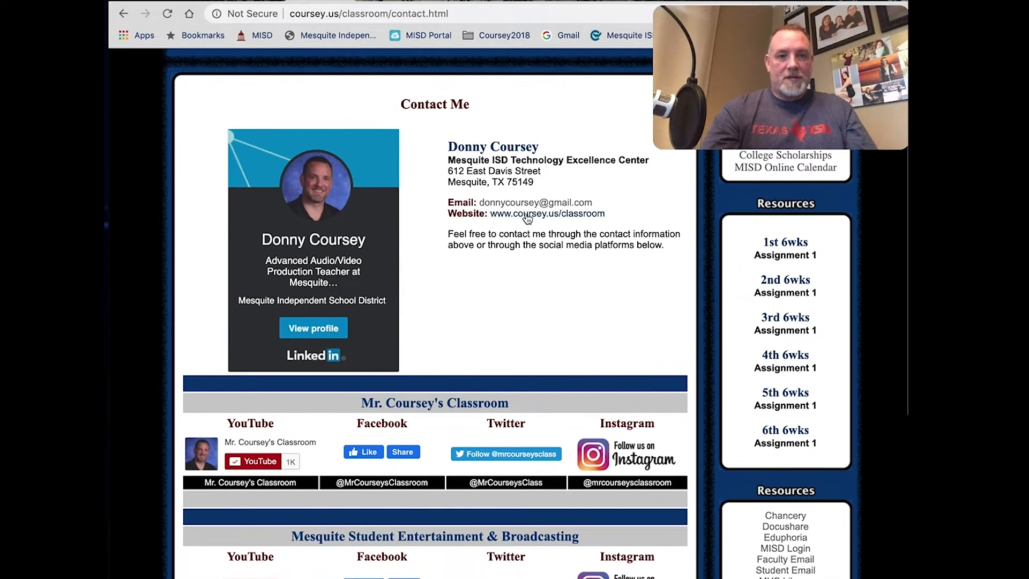
{"action": "scroll", "scroll_direction": "down", "scroll_amount": 3}
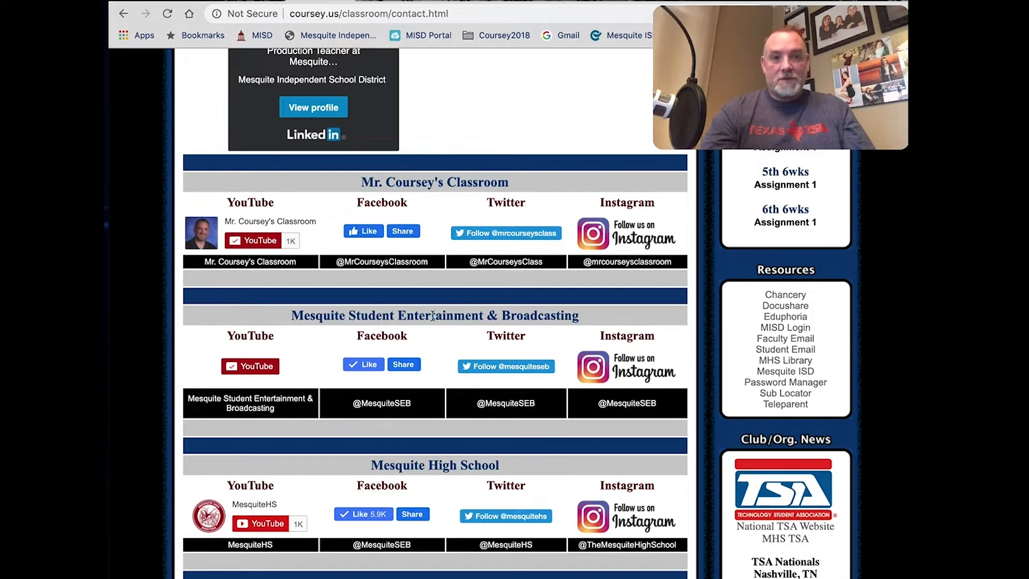
{"action": "scroll", "scroll_direction": "down", "scroll_amount": 3}
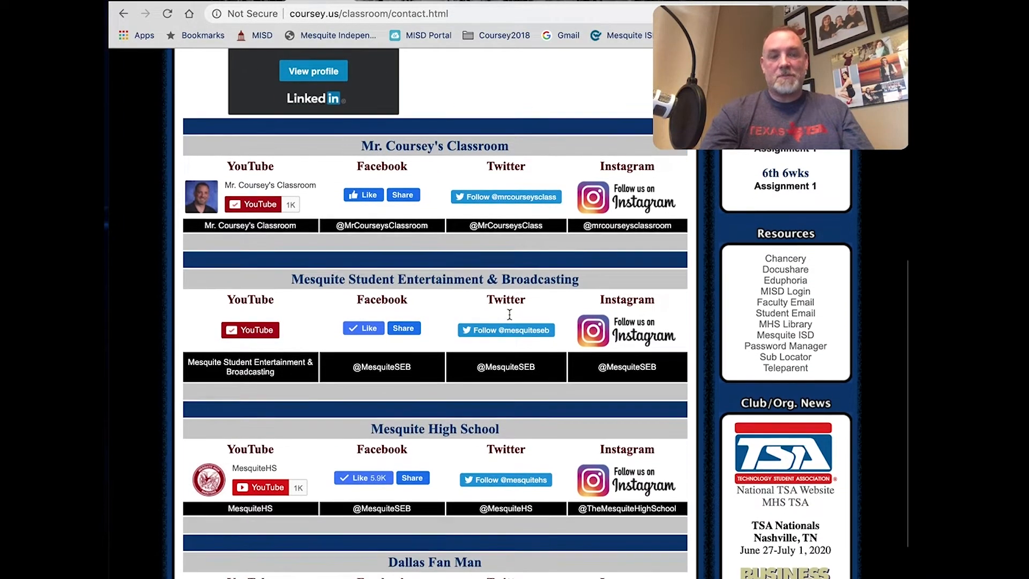
{"action": "scroll", "scroll_direction": "down", "scroll_amount": 3}
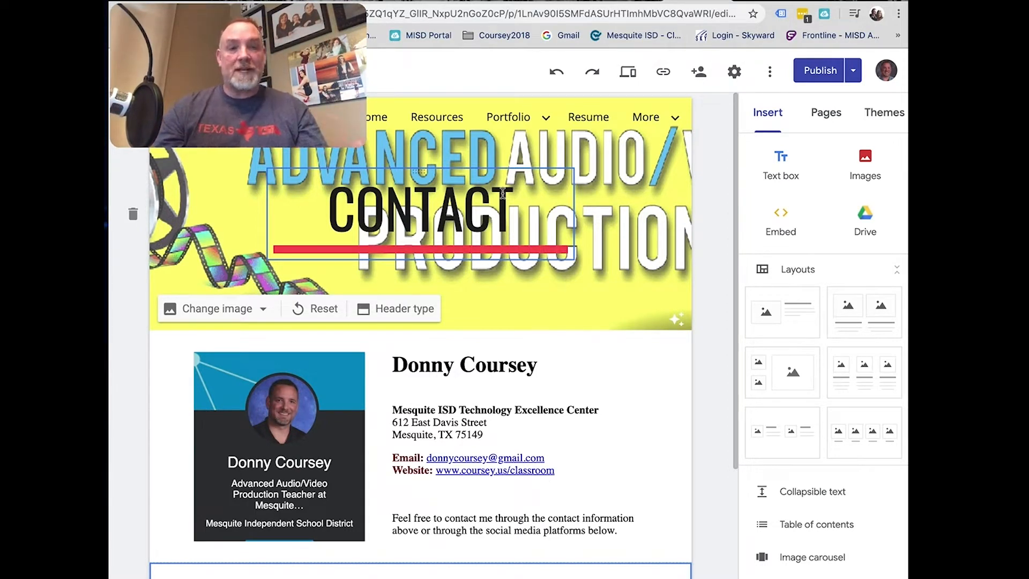
{"action": "scroll", "scroll_direction": "down", "scroll_amount": 3}
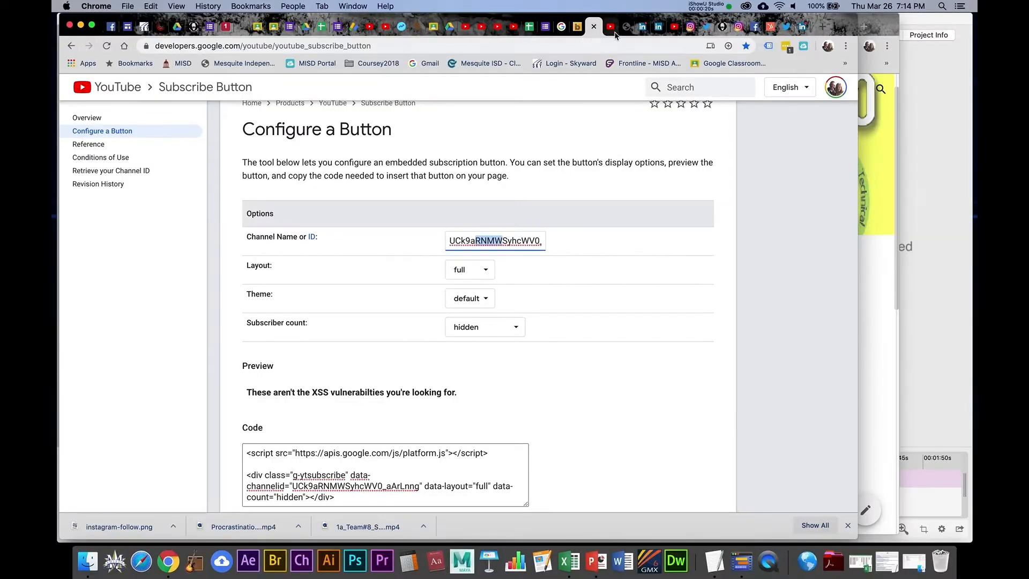
{"action": "left_click", "coordinate": [609, 27]}
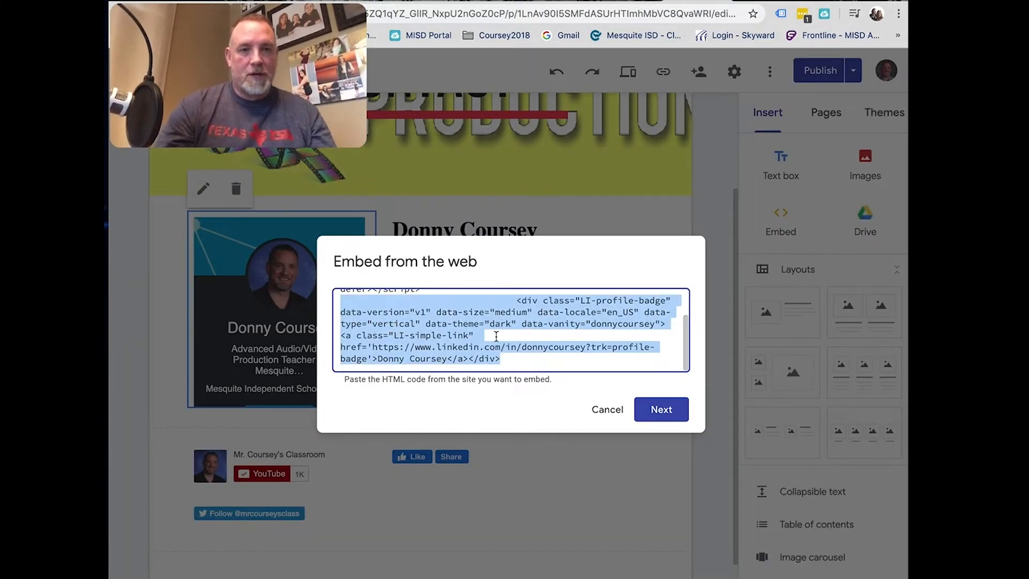
{"action": "left_click", "coordinate": [606, 409]}
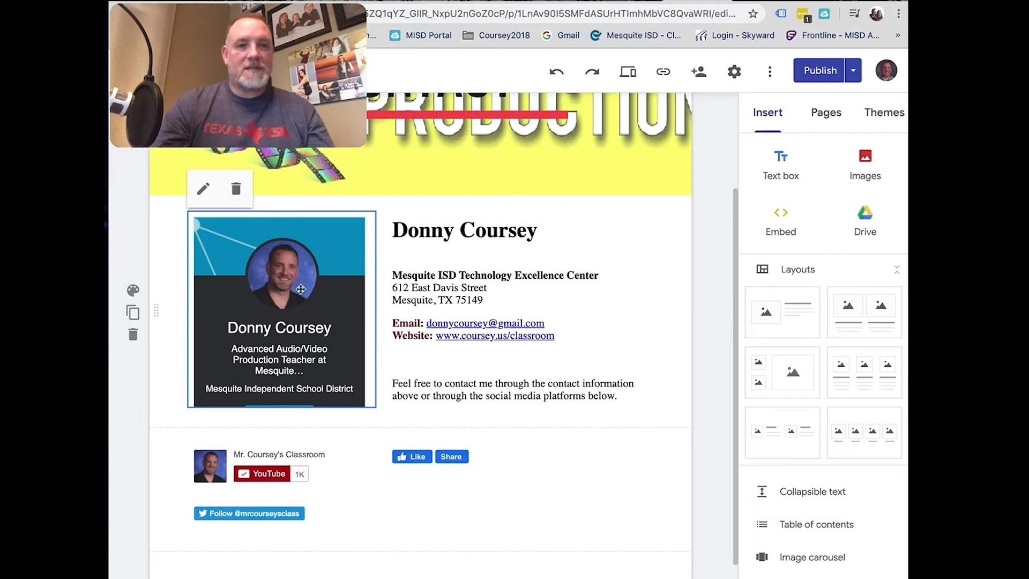
{"action": "mouse_move", "coordinate": [290, 303]}
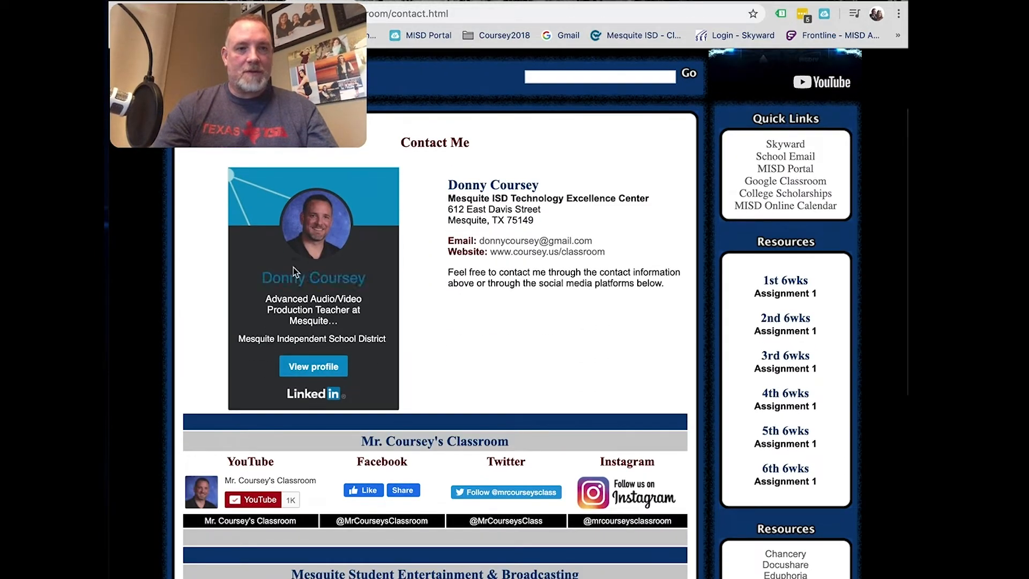
{"action": "left_click", "coordinate": [768, 67]}
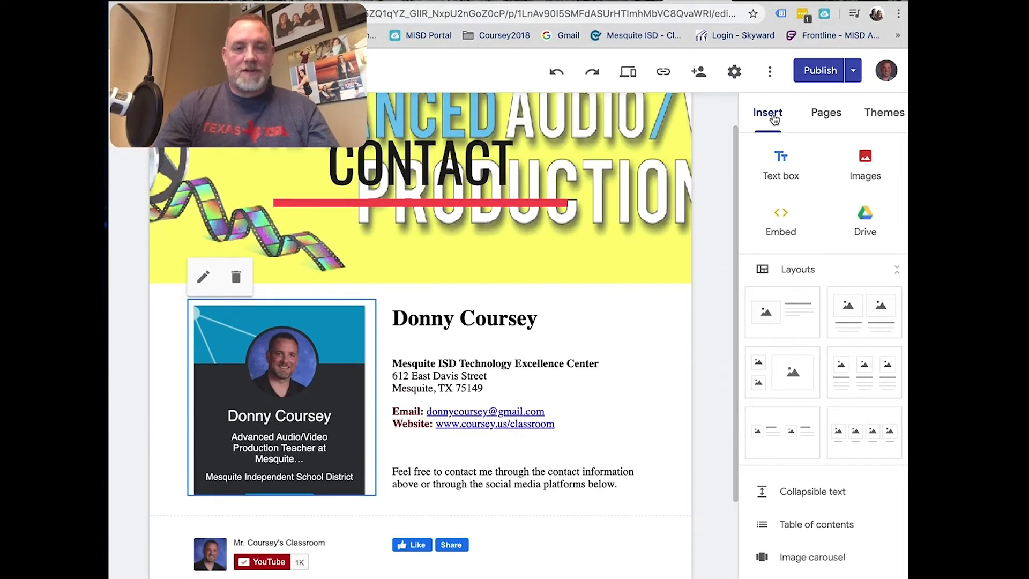
{"action": "mouse_move", "coordinate": [781, 223]}
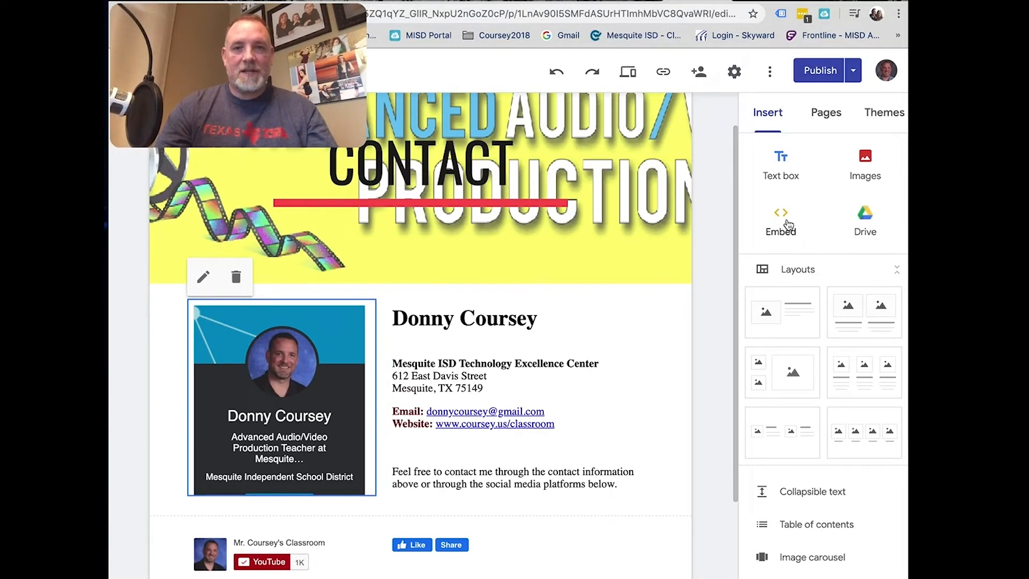
Step: Embed the pasted LinkedIn profile badge HTML code beside the social media buttons
{"action": "left_click", "coordinate": [781, 220]}
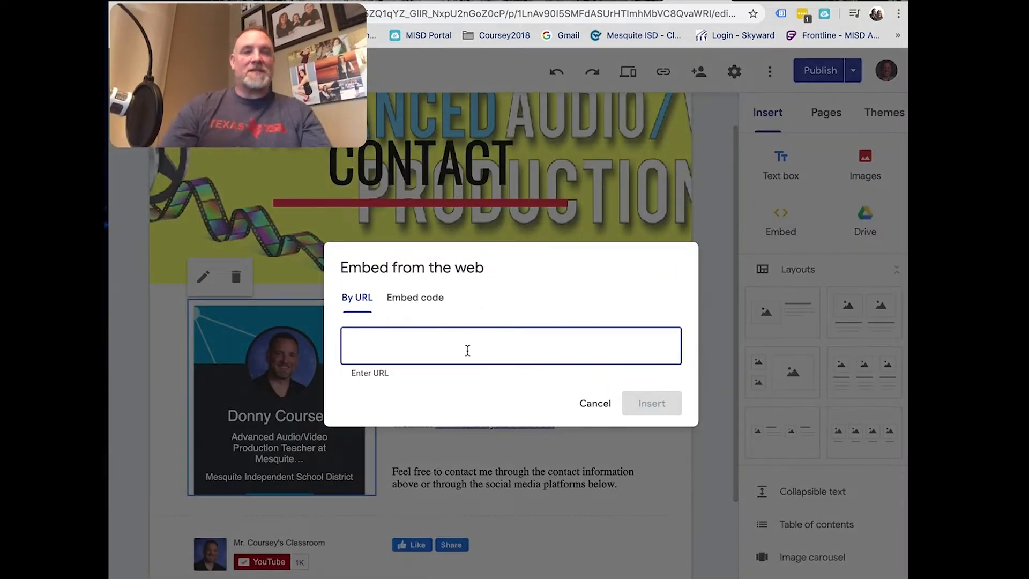
{"action": "left_click", "coordinate": [651, 403]}
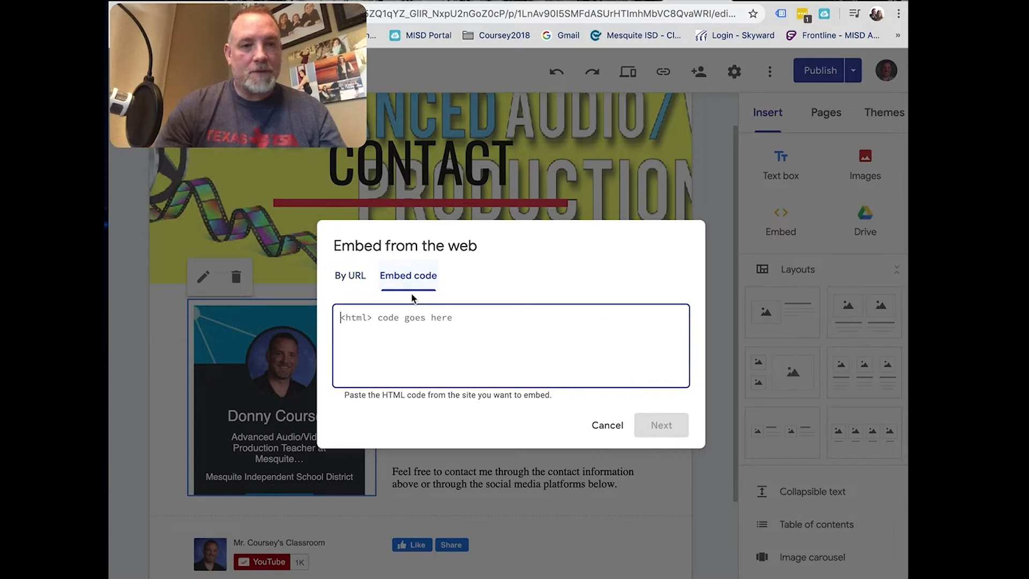
{"action": "mouse_move", "coordinate": [393, 321]}
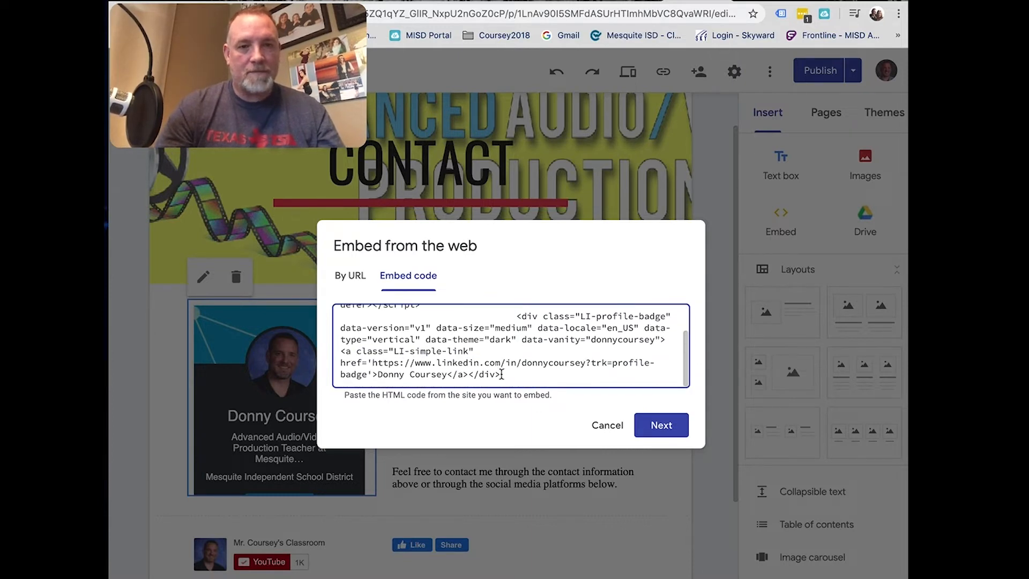
{"action": "left_click", "coordinate": [661, 424]}
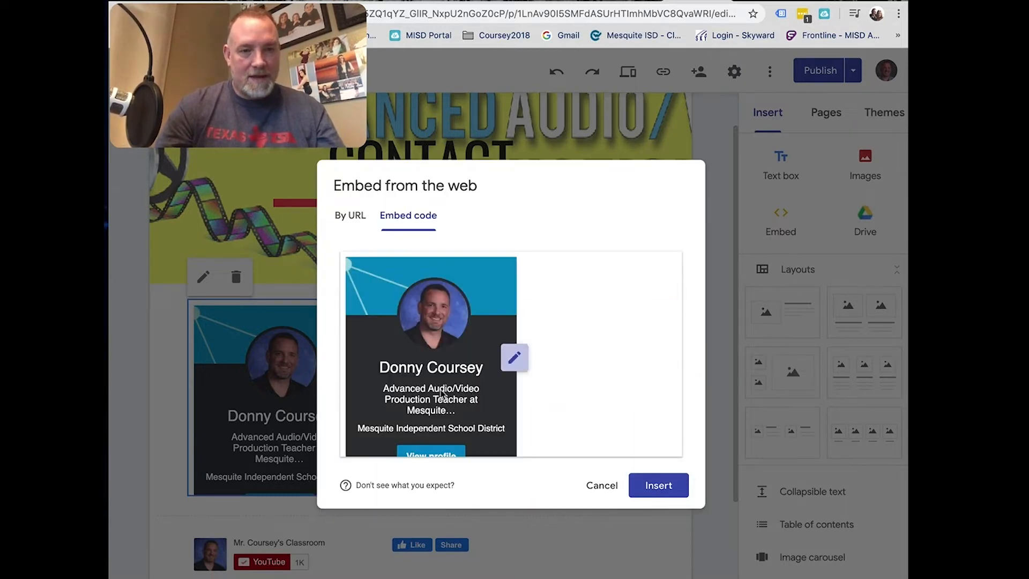
{"action": "mouse_move", "coordinate": [658, 485]}
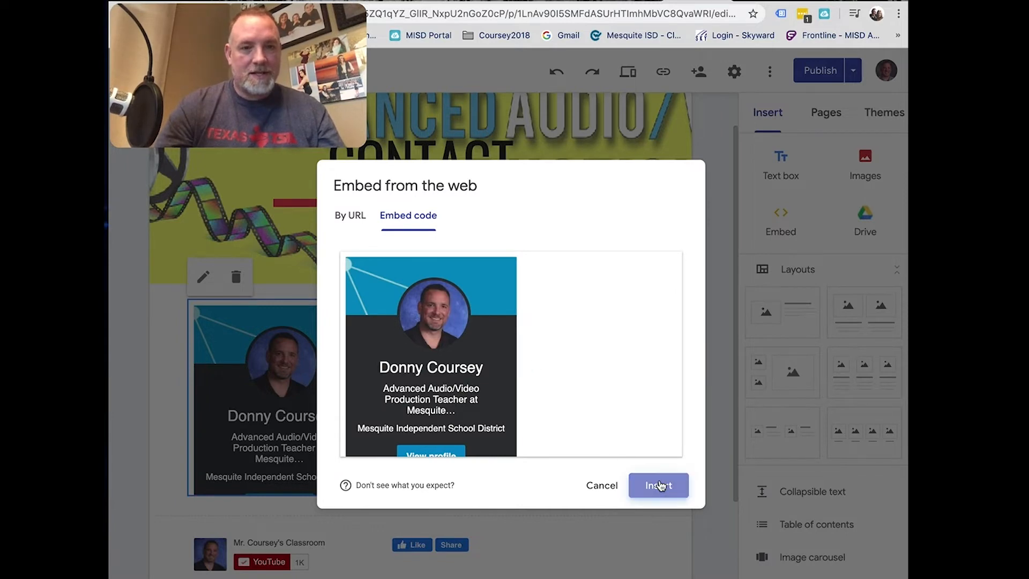
{"action": "left_click", "coordinate": [657, 485]}
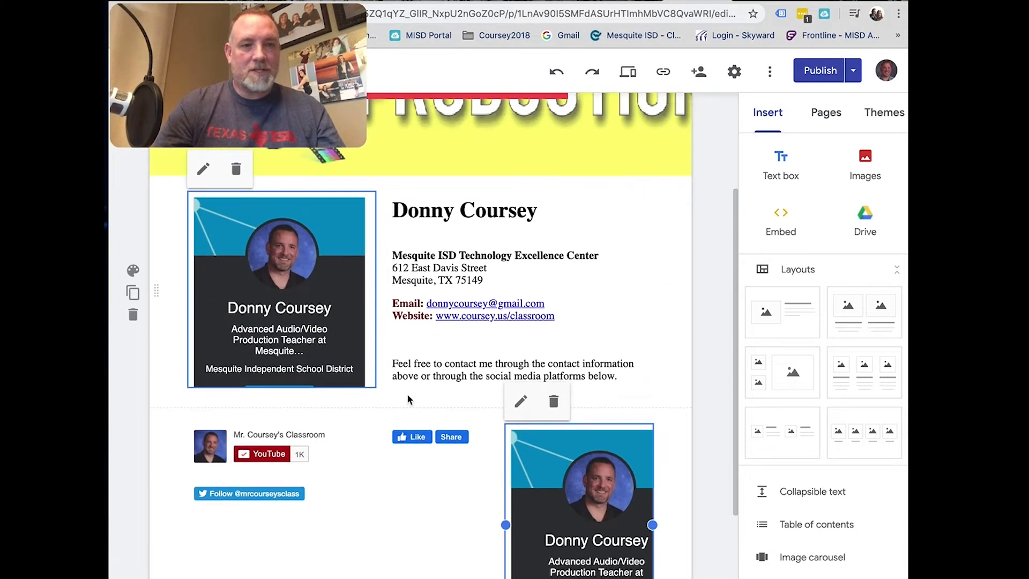
{"action": "left_click", "coordinate": [780, 220]}
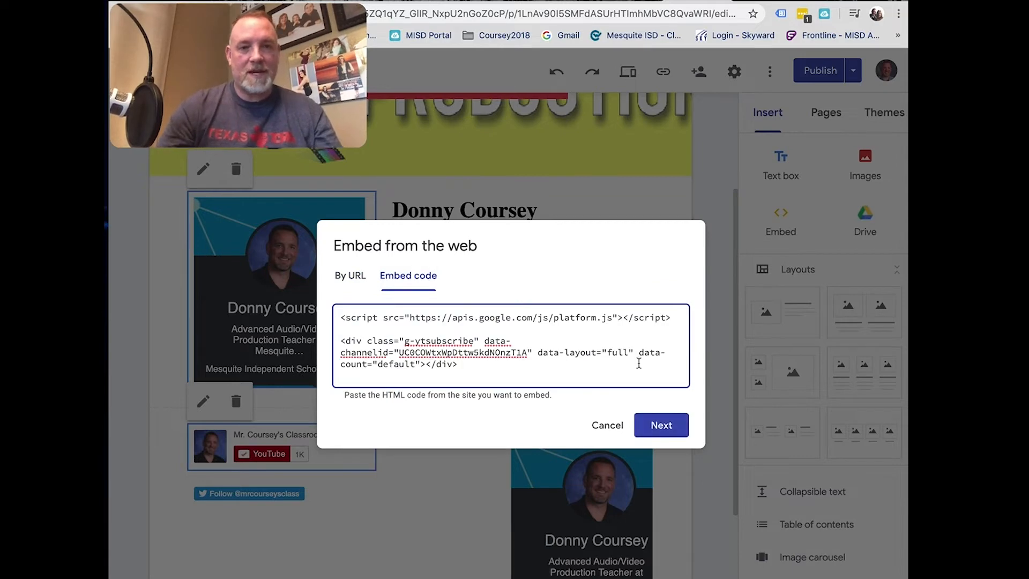
Step: Preview the YouTube subscribe code, leave the Twitter page, and select the contact info block
{"action": "left_click", "coordinate": [661, 424]}
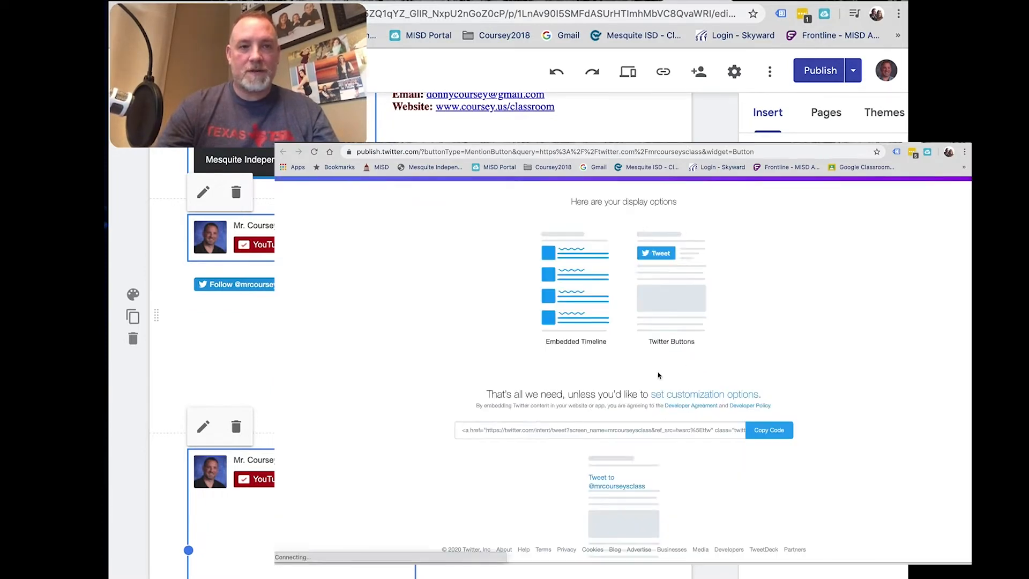
{"action": "left_click", "coordinate": [768, 430]}
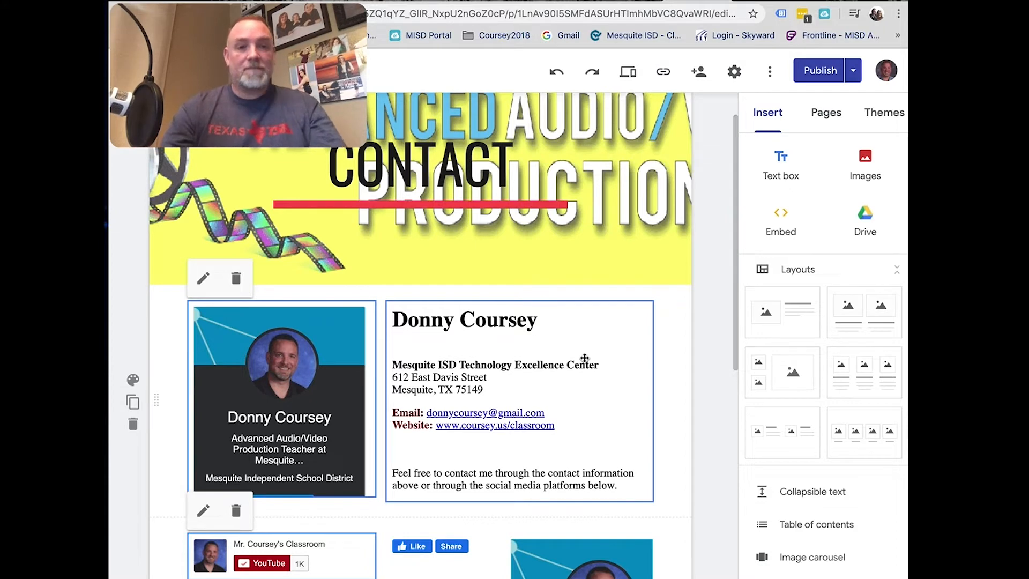
{"action": "left_click", "coordinate": [518, 394]}
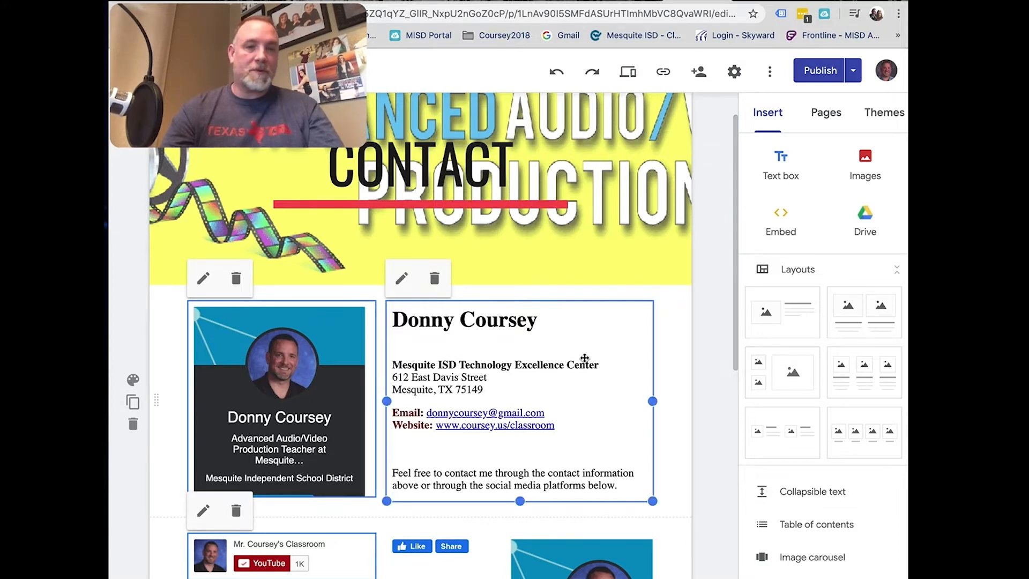
Step: Open the contact info block's HTML code and highlight the Email line and bold Website tag
{"action": "left_click", "coordinate": [781, 220]}
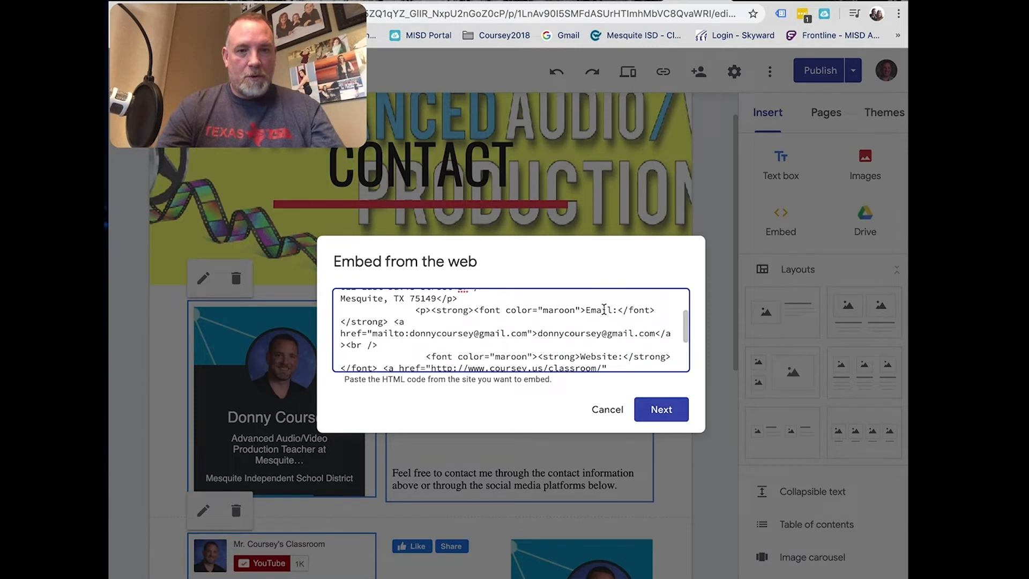
{"action": "double_click", "coordinate": [600, 310]}
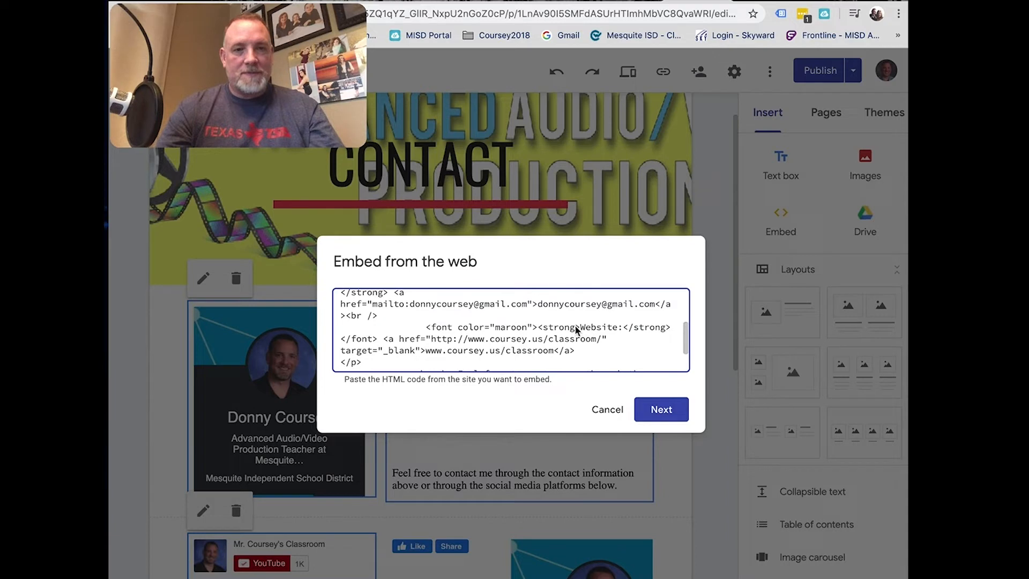
{"action": "double_click", "coordinate": [558, 327]}
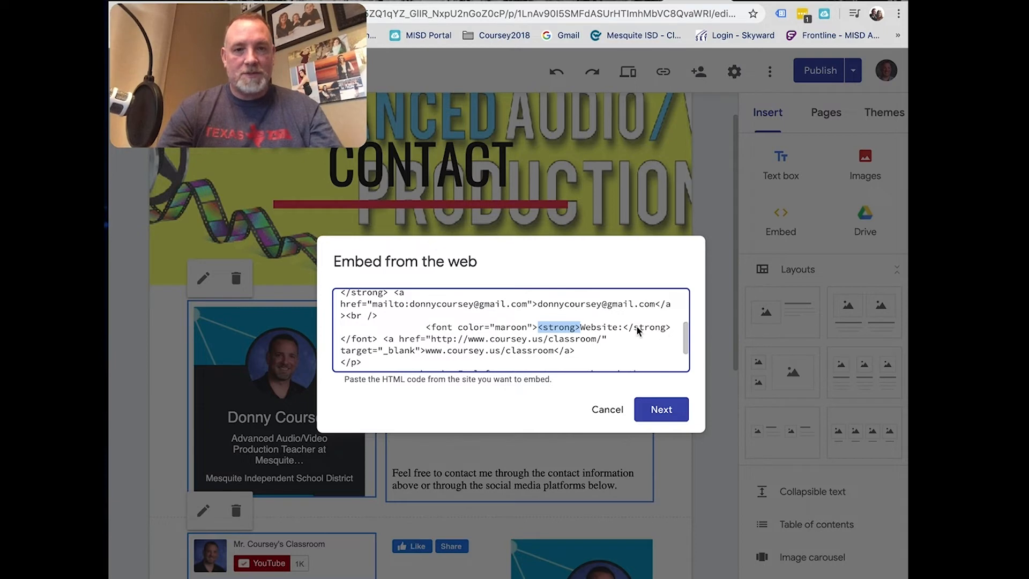
{"action": "mouse_move", "coordinate": [662, 334]}
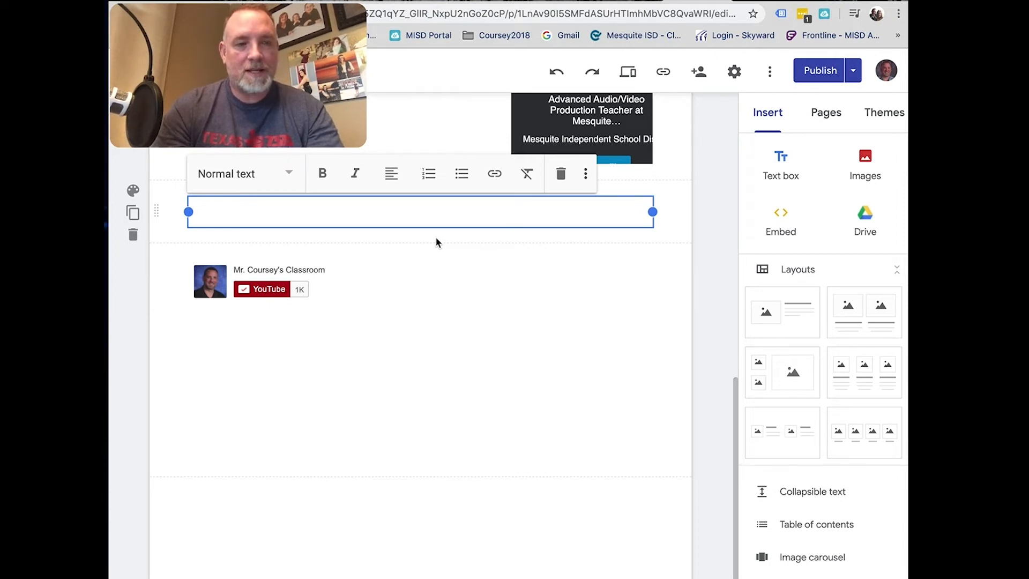
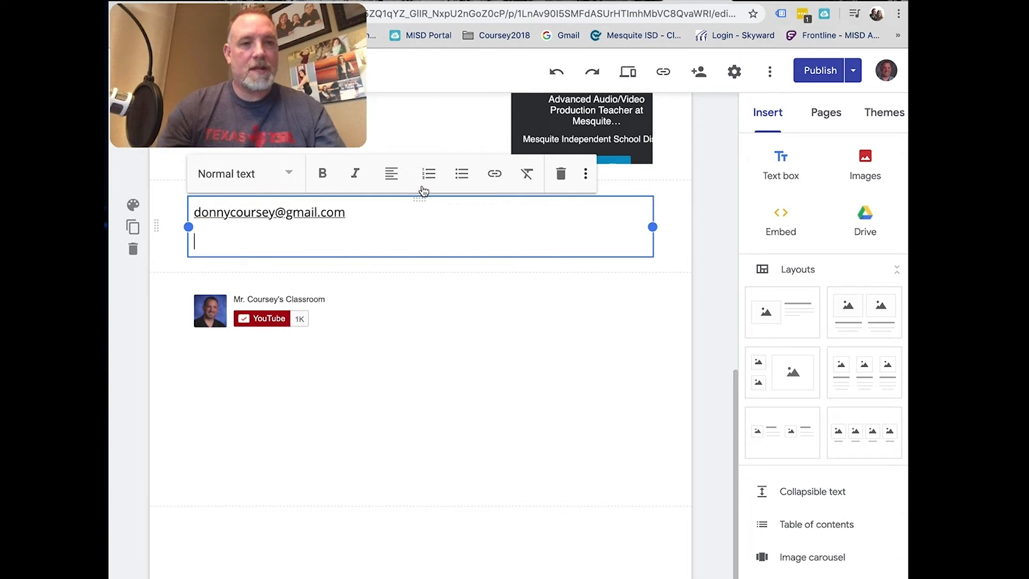
{"action": "mouse_move", "coordinate": [459, 273]}
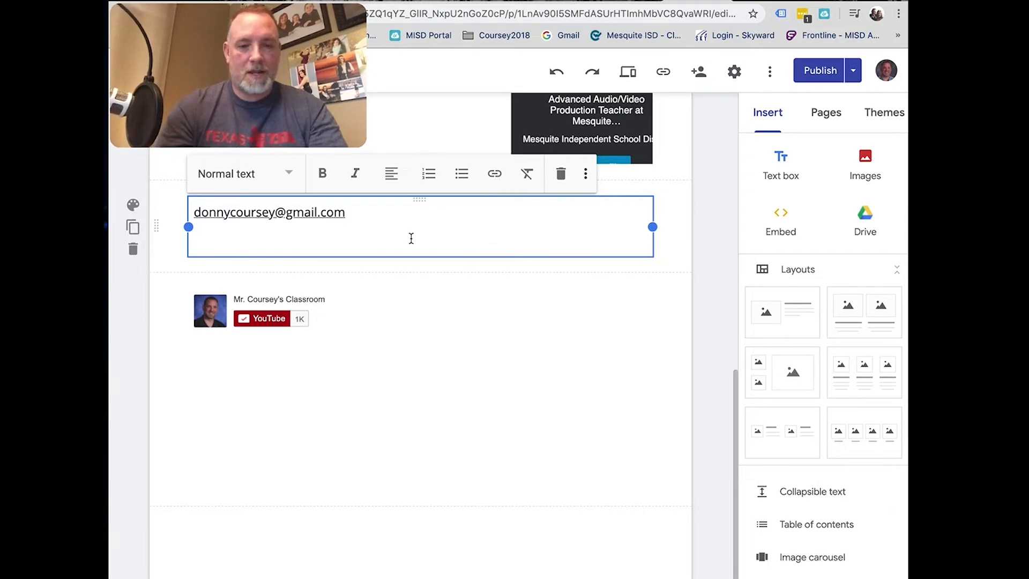
{"action": "type", "text": "My web page"}
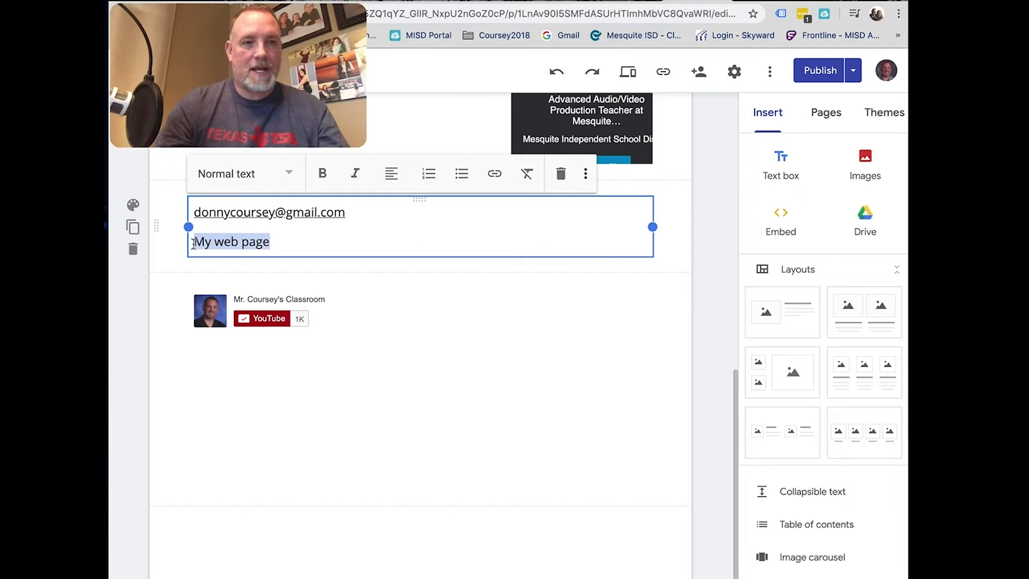
{"action": "left_click", "coordinate": [494, 174]}
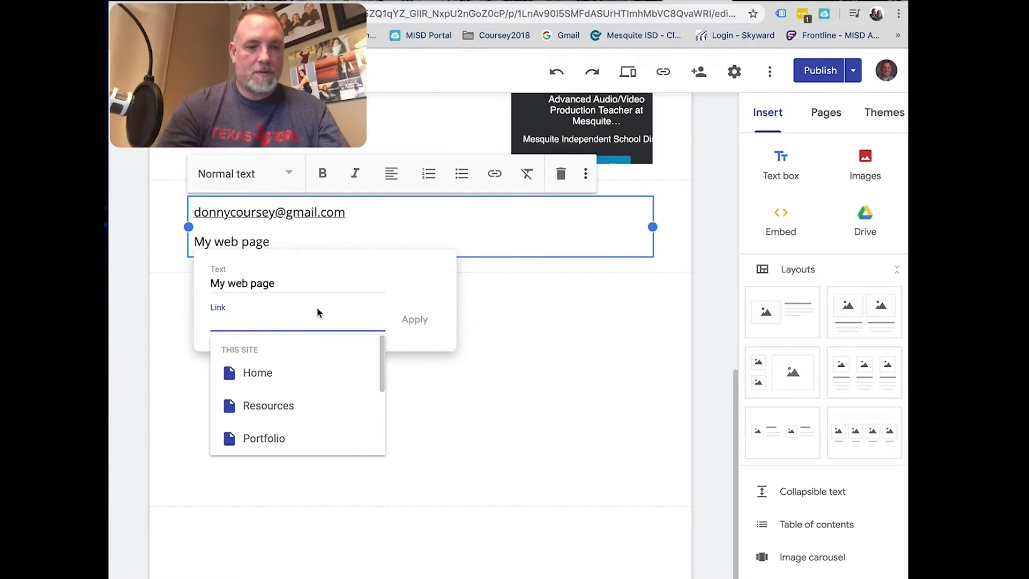
{"action": "left_click", "coordinate": [415, 320]}
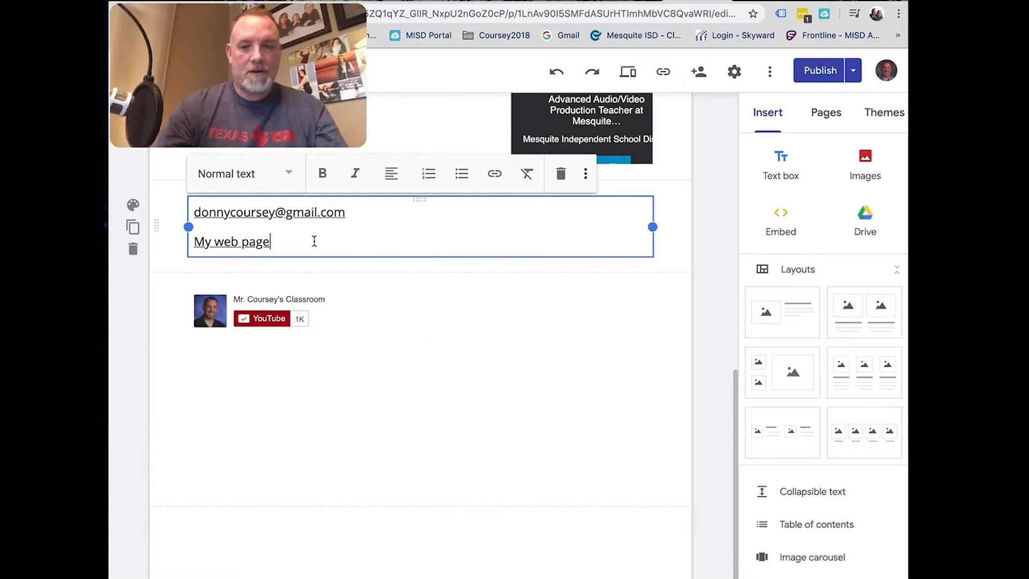
{"action": "type", "text": "http://www.coursey.us/classroom/"}
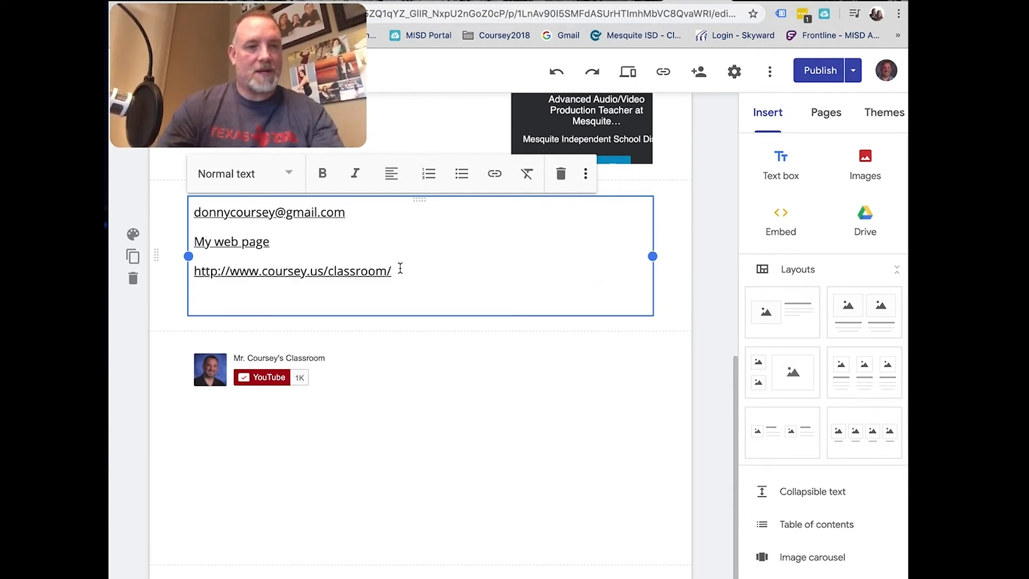
{"action": "type", "text": "www"}
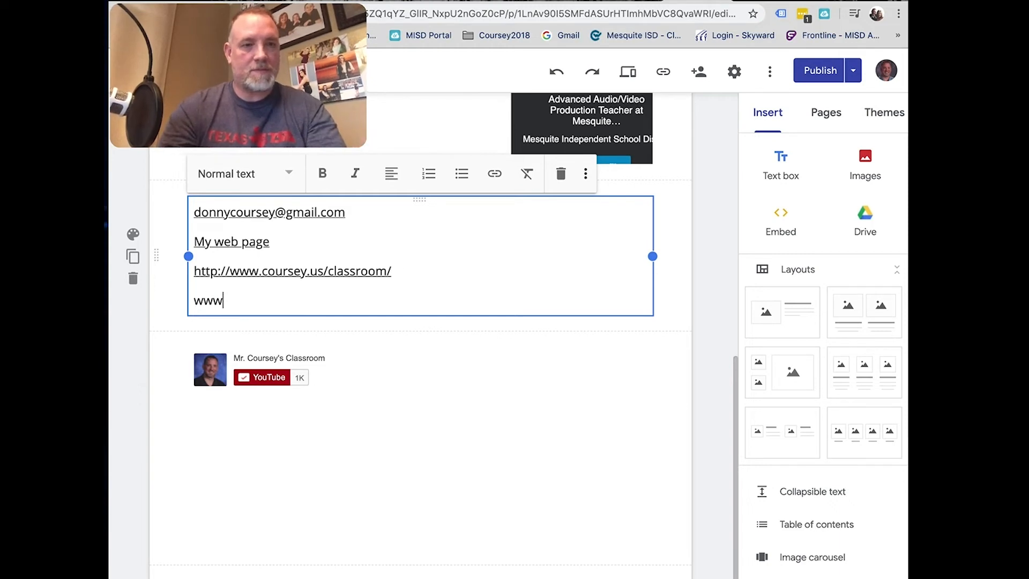
{"action": "type", "text": ".coursey.us"}
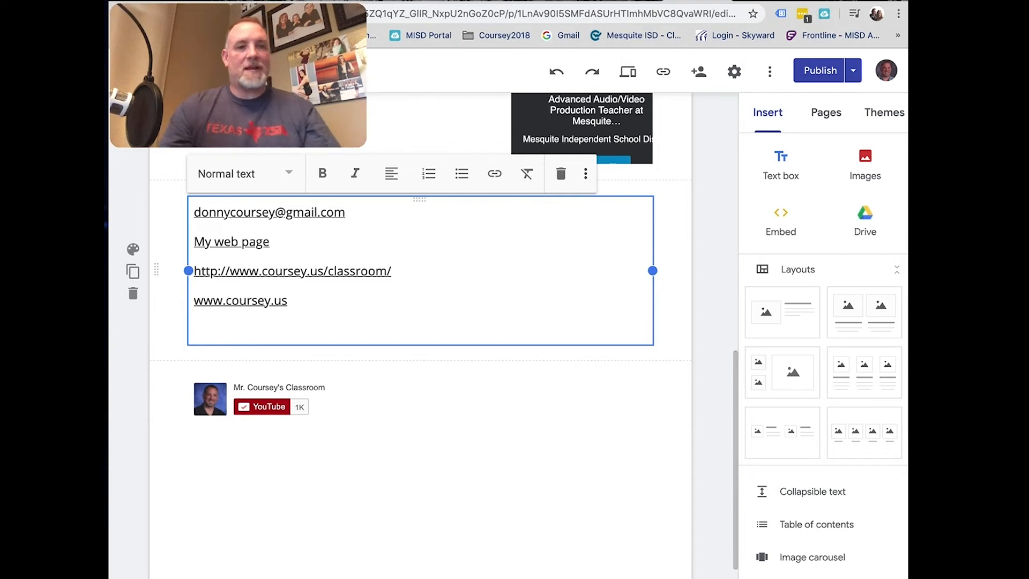
{"action": "type", "text": "ds"}
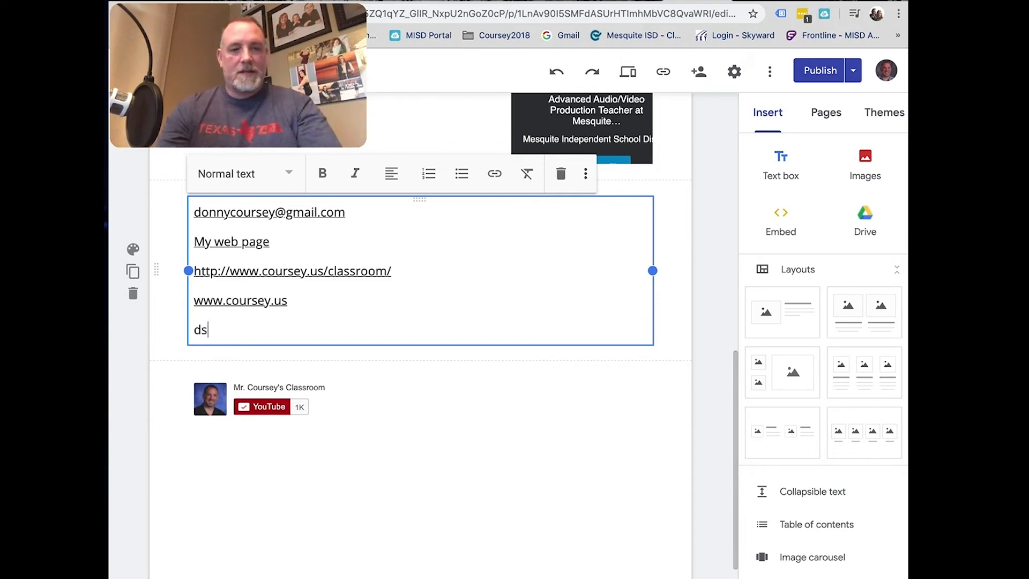
{"action": "type", "text": "dsadas"}
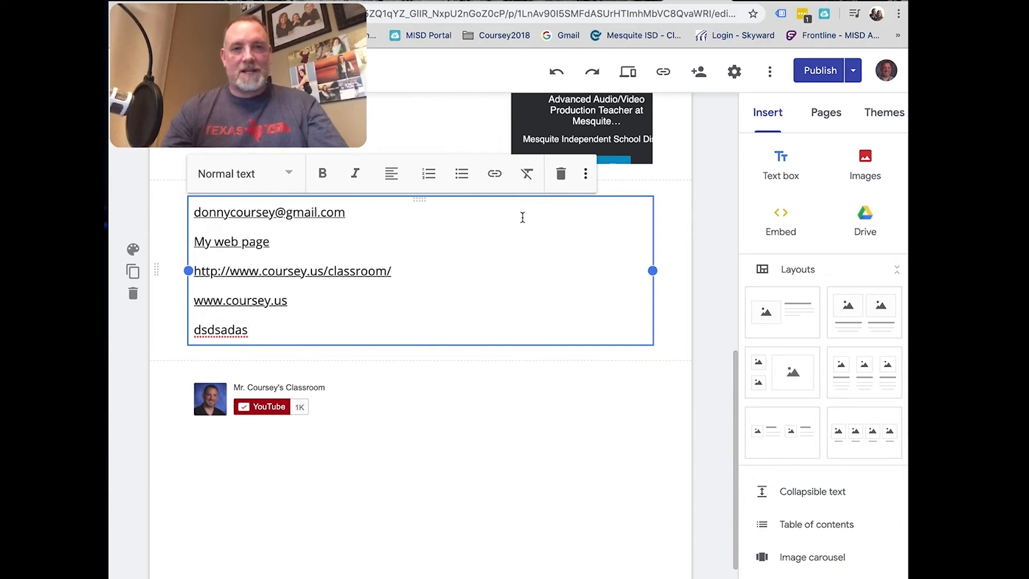
{"action": "mouse_move", "coordinate": [780, 220]}
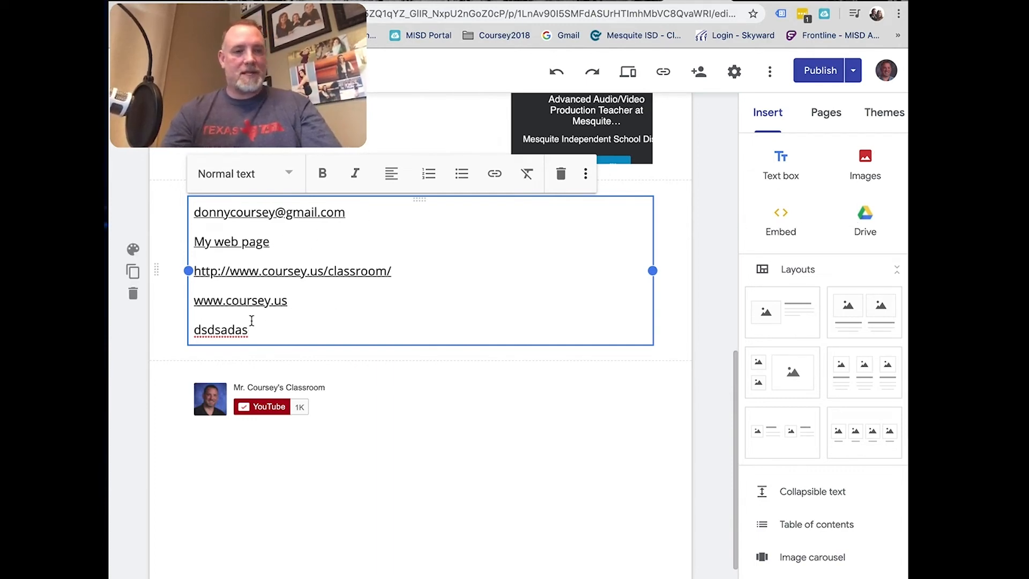
{"action": "scroll", "scroll_direction": "down", "scroll_amount": 3}
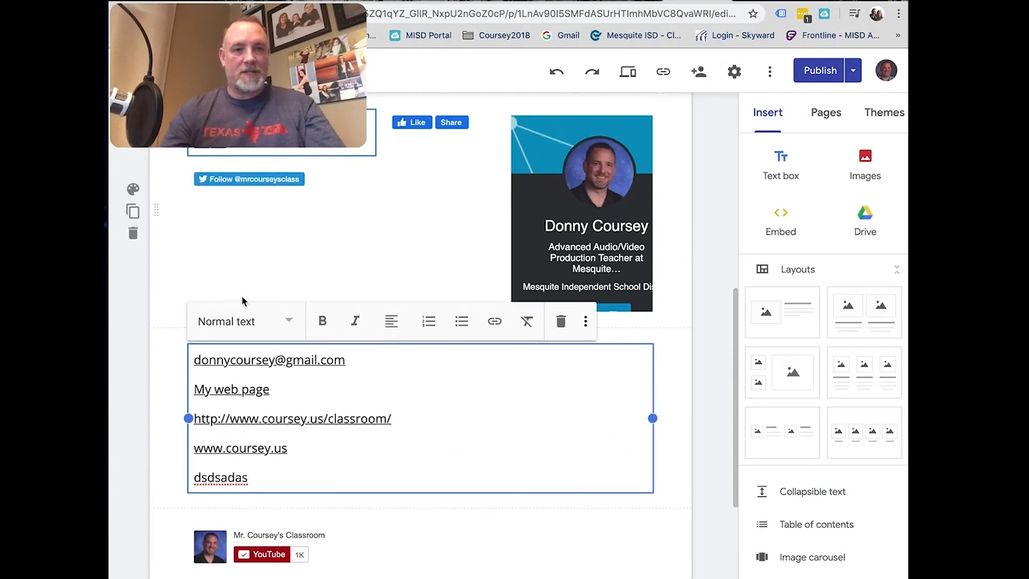